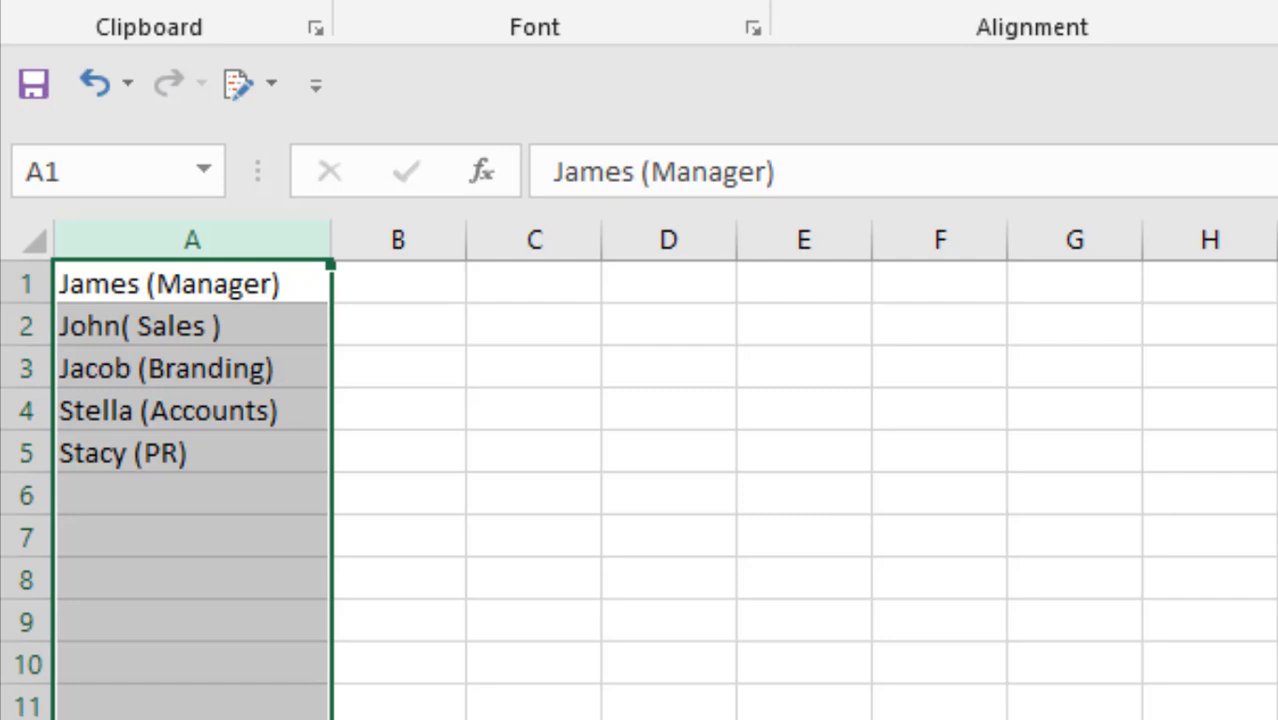
mouse_move(898, 431)
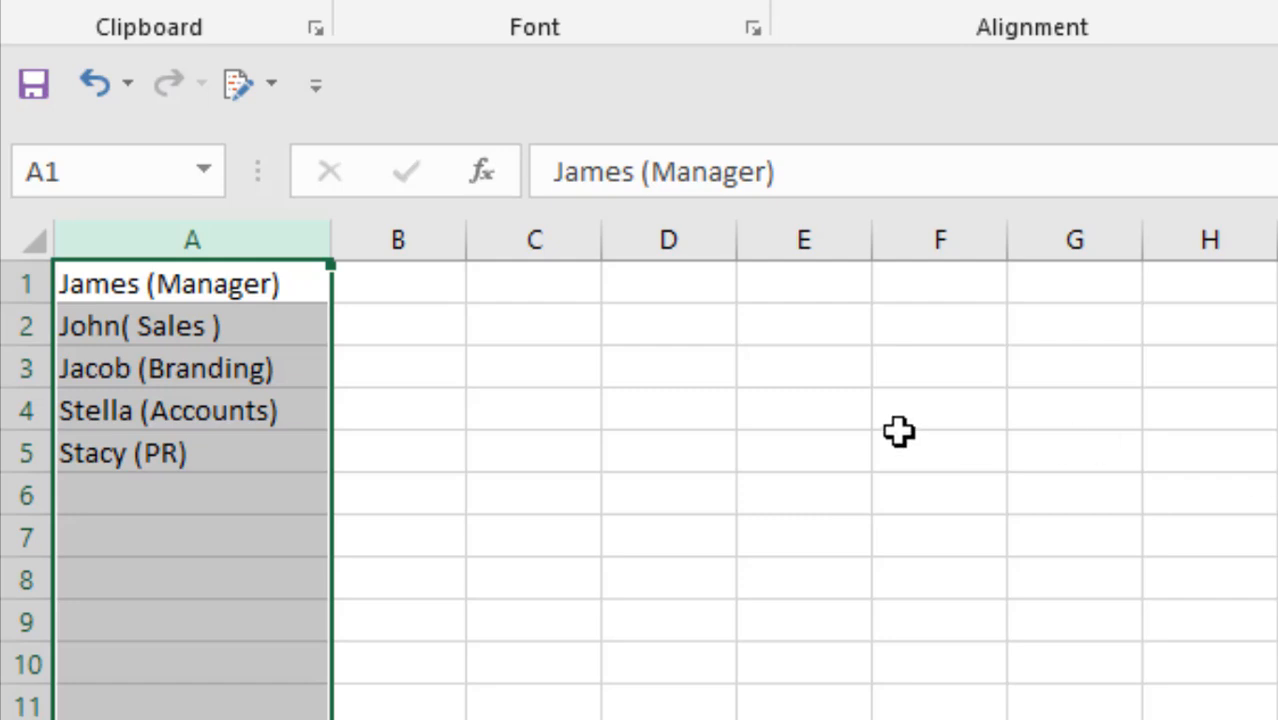
Select the name cells and open Replace from the Find & Select menu.
drag(192, 283, 192, 368)
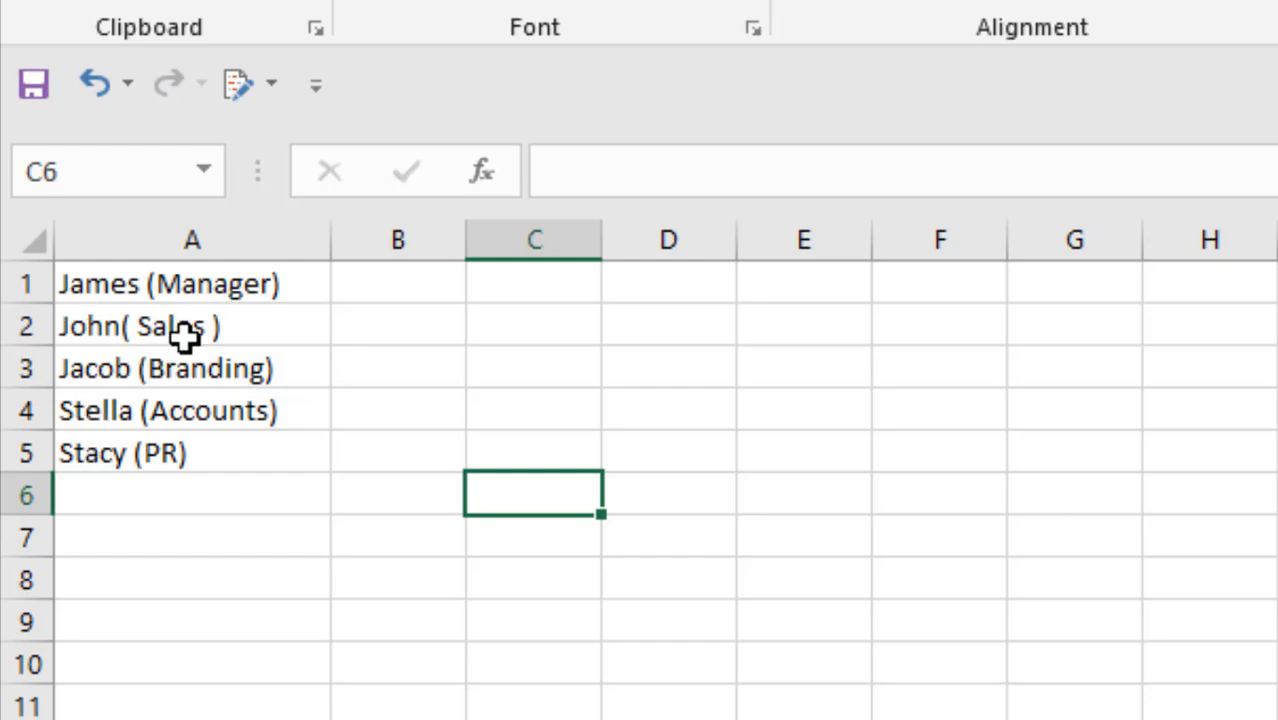
mouse_move(434, 310)
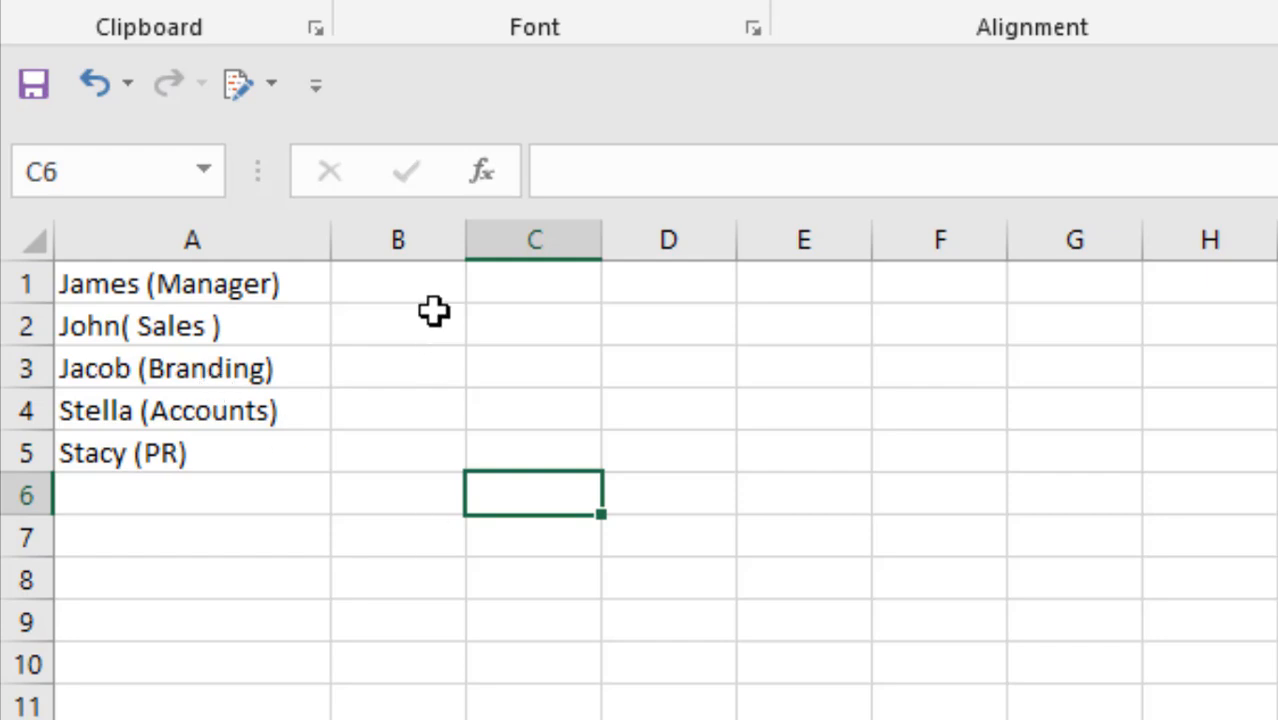
mouse_move(478, 311)
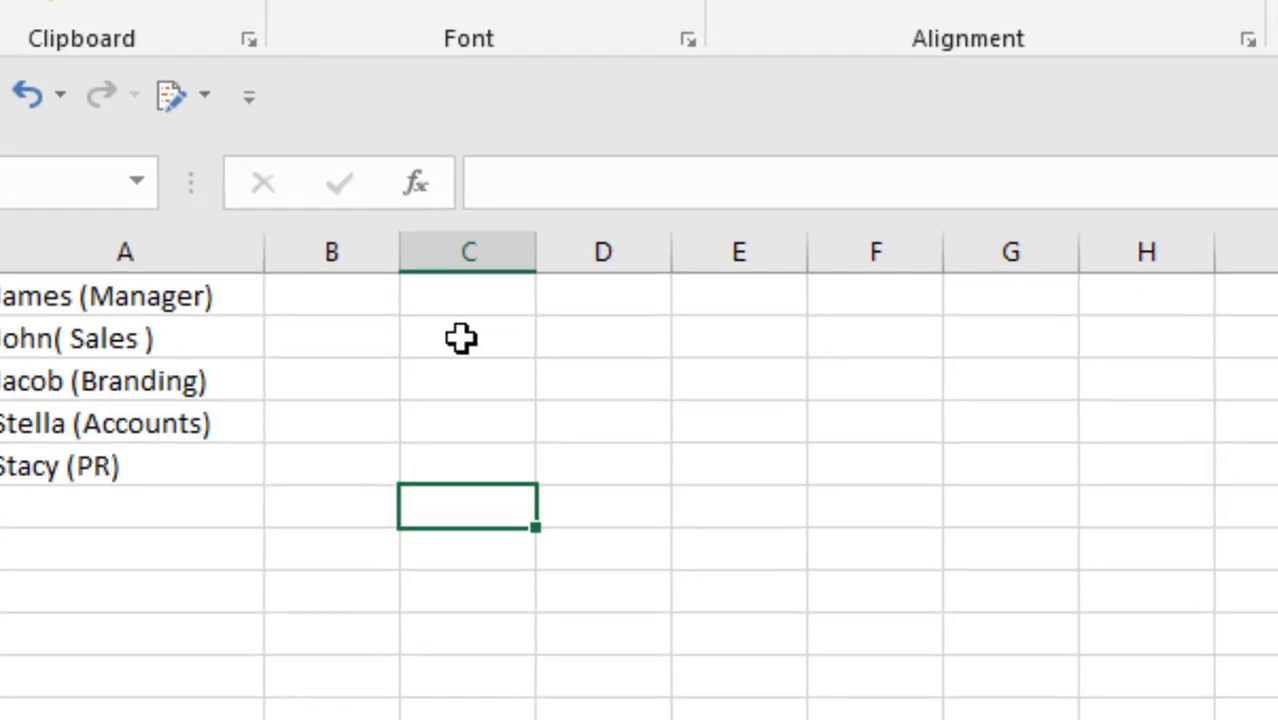
click(1000, 280)
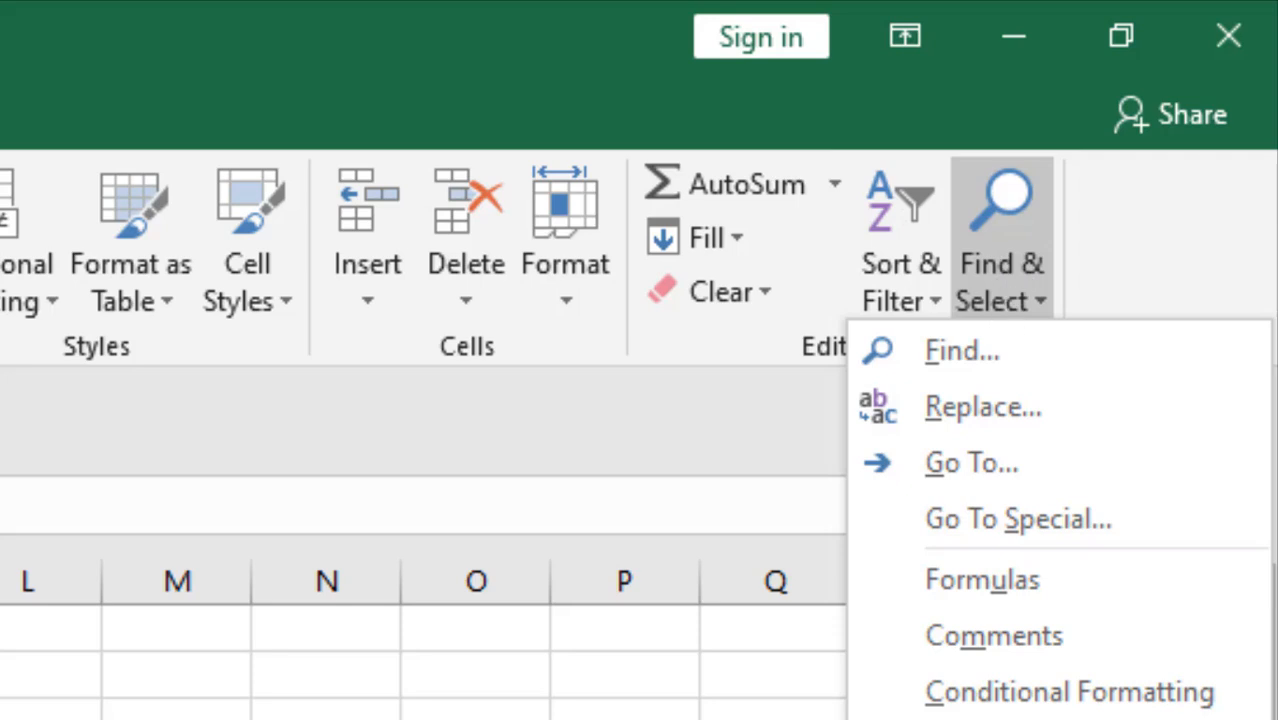
click(960, 350)
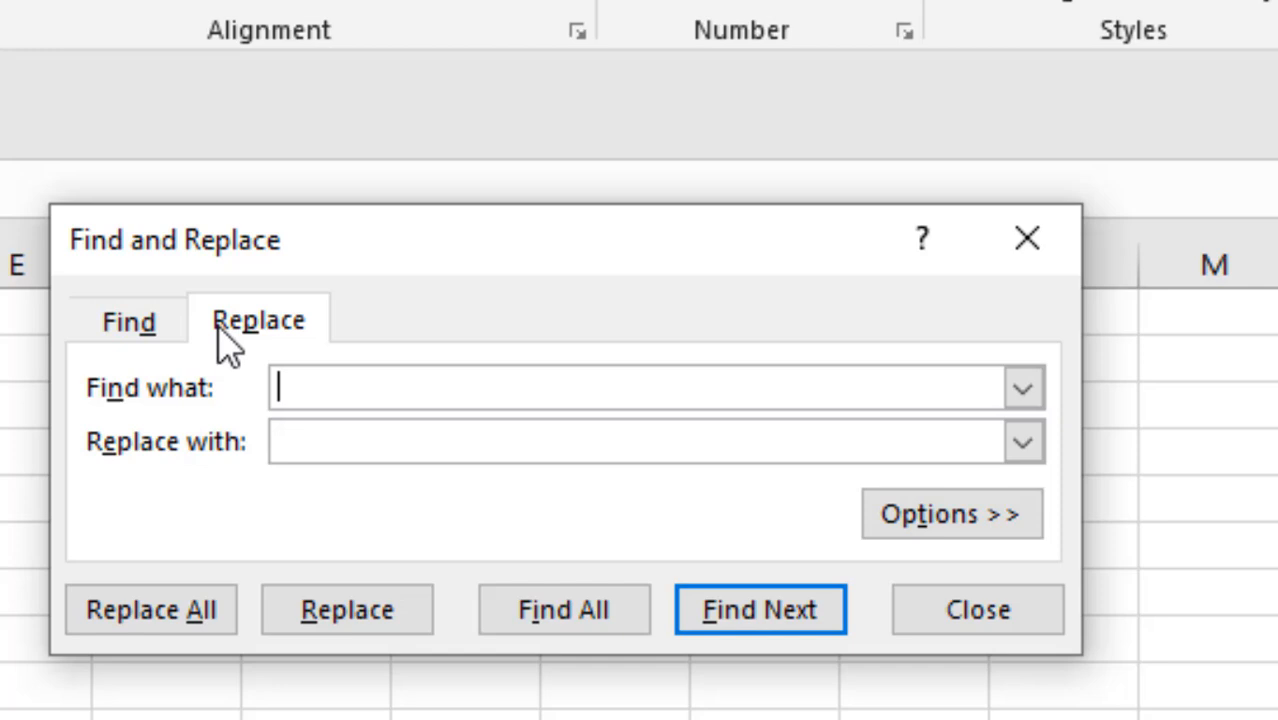
mouse_move(290, 385)
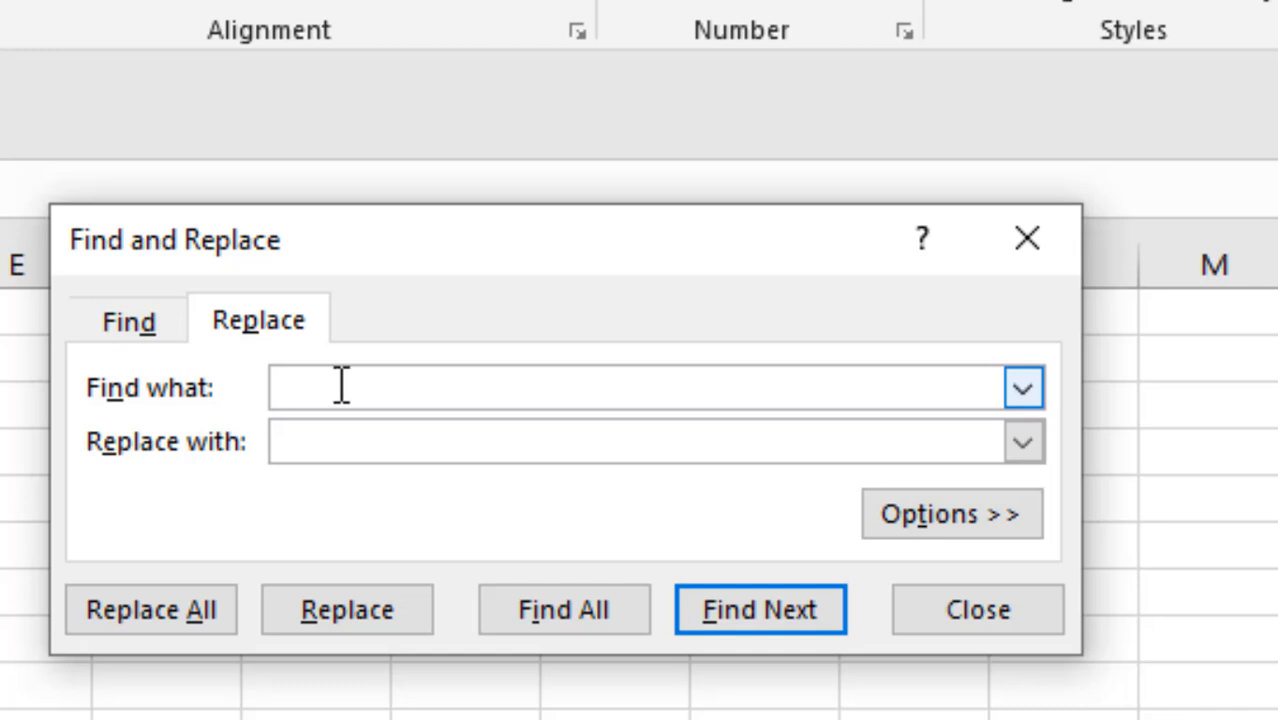
Replace all "(*)" matches with nothing, removing the five bracketed departments.
text(0)
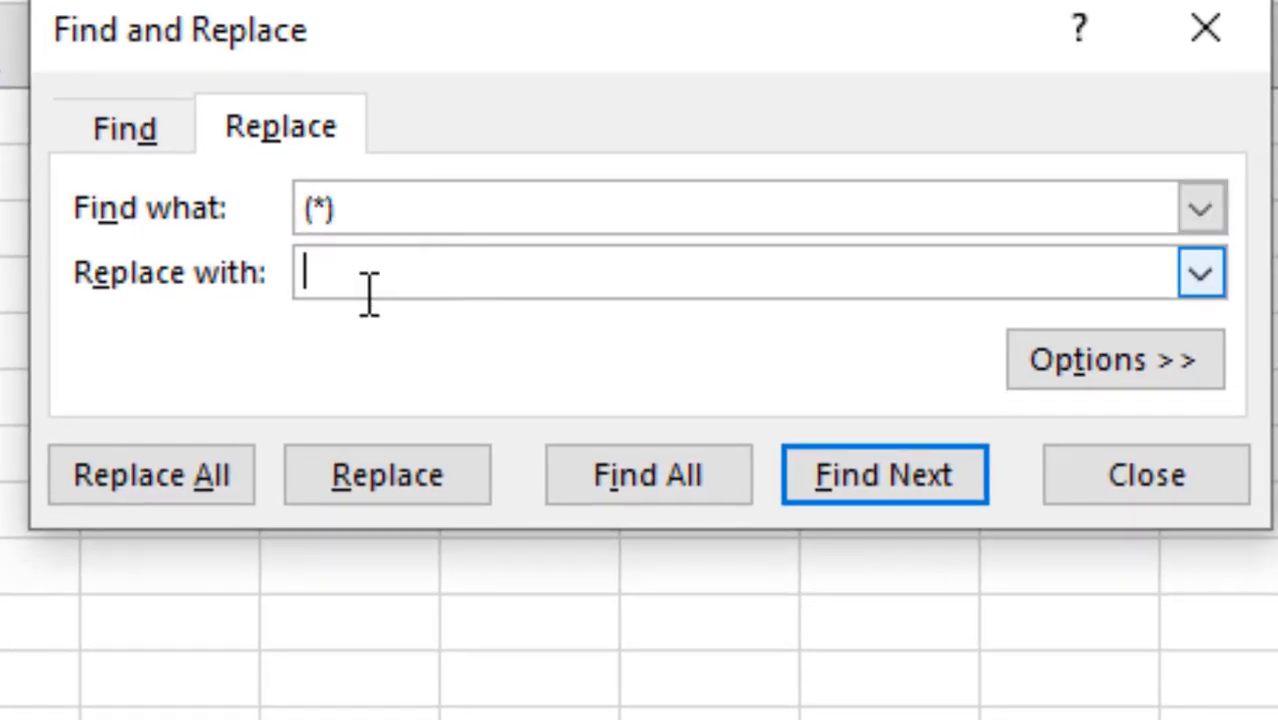
mouse_move(368, 343)
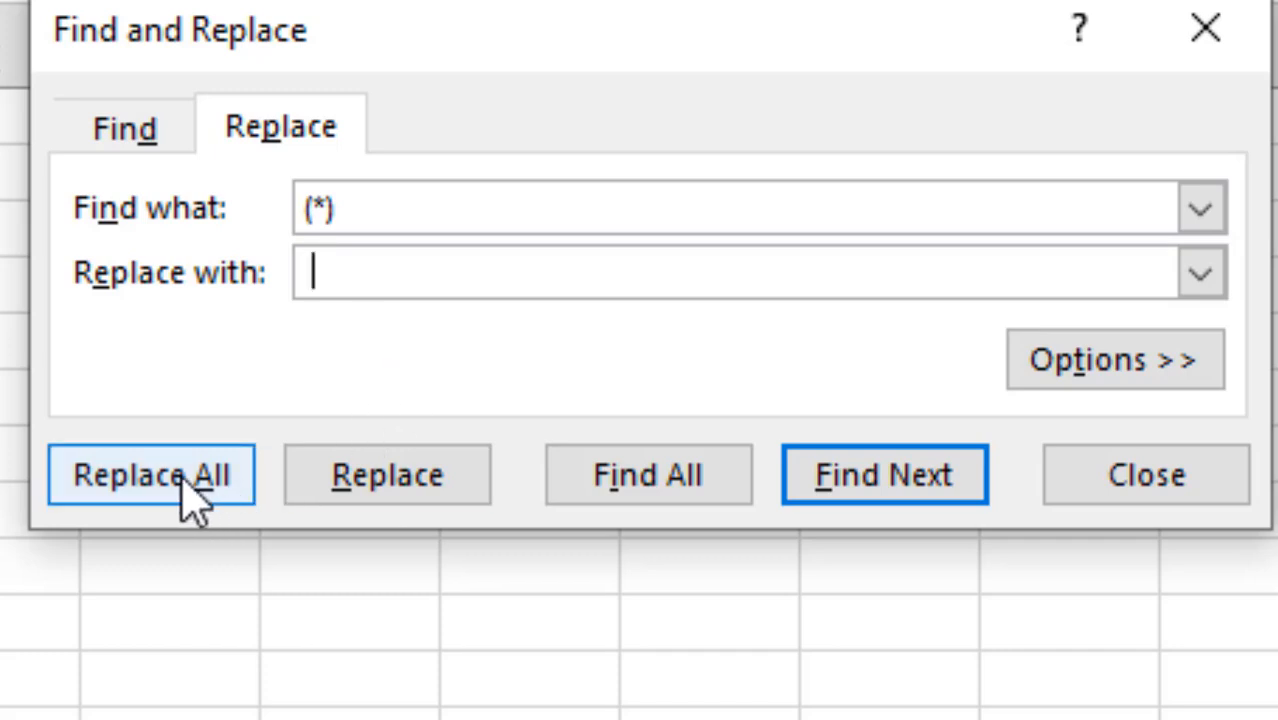
click(151, 474)
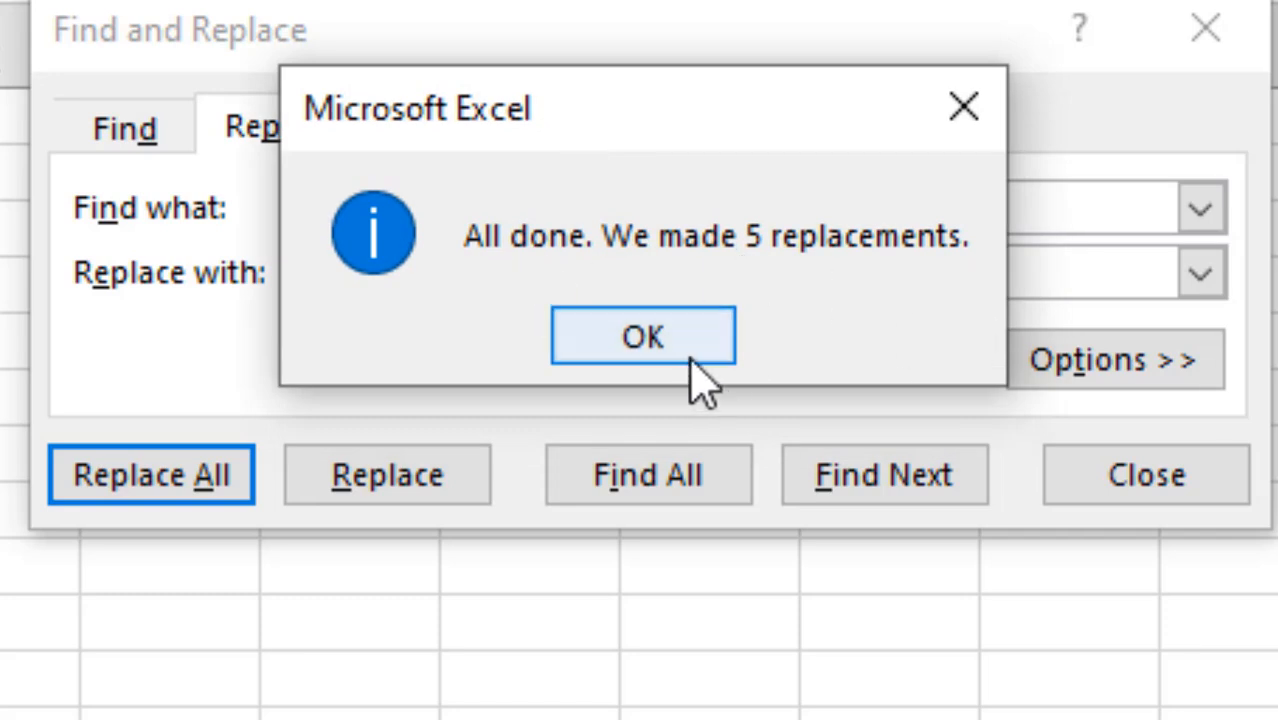
Dismiss the five-replacements message and select column A to check the cleaned names.
click(642, 335)
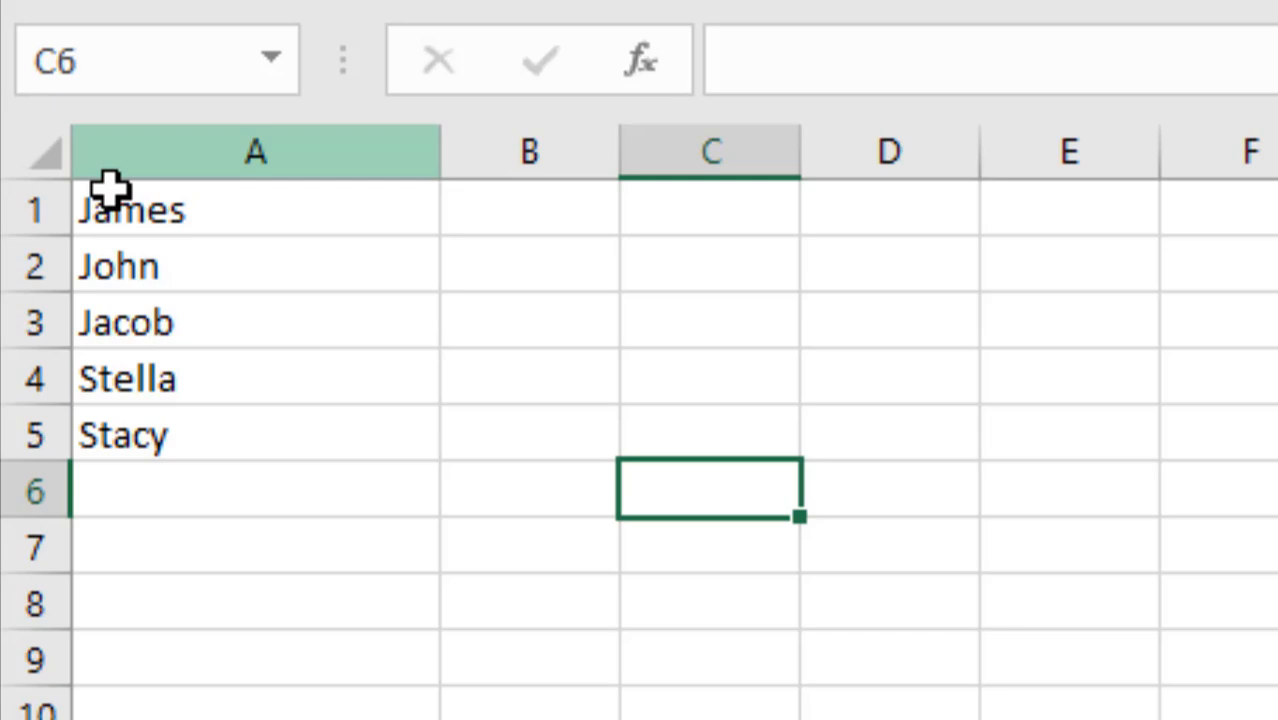
click(255, 152)
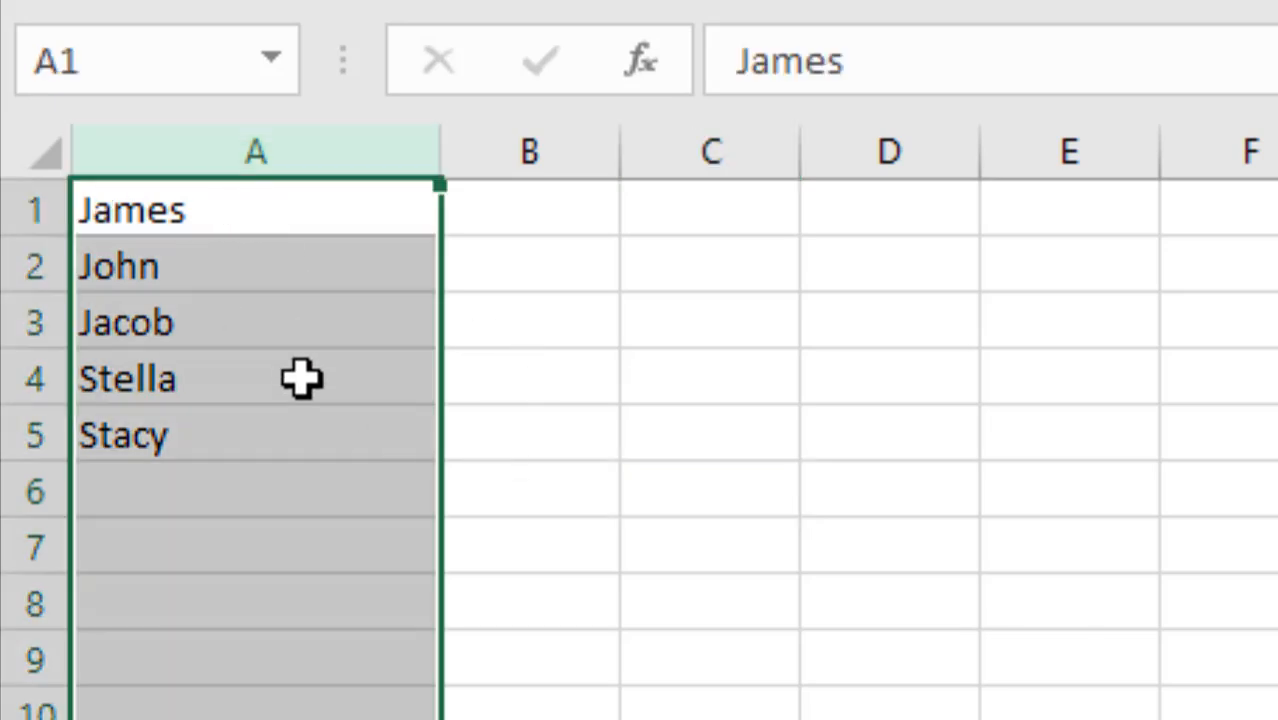
mouse_move(255, 378)
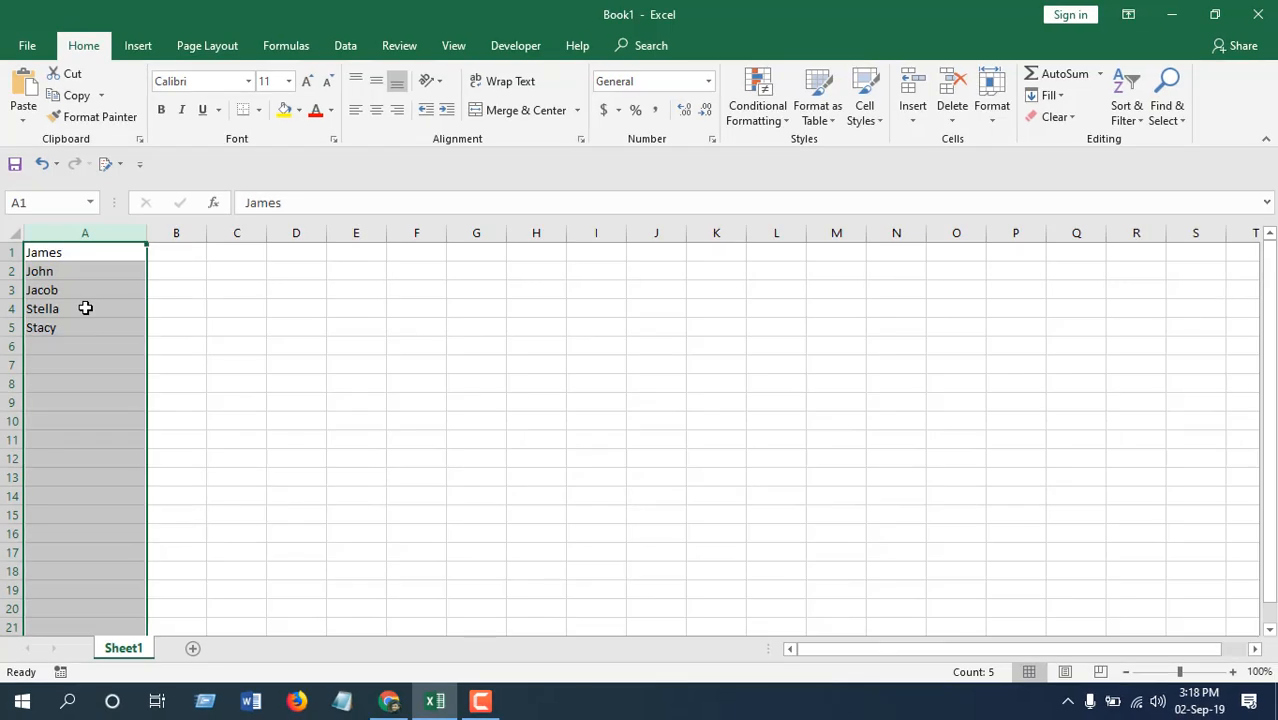
mouse_move(155, 337)
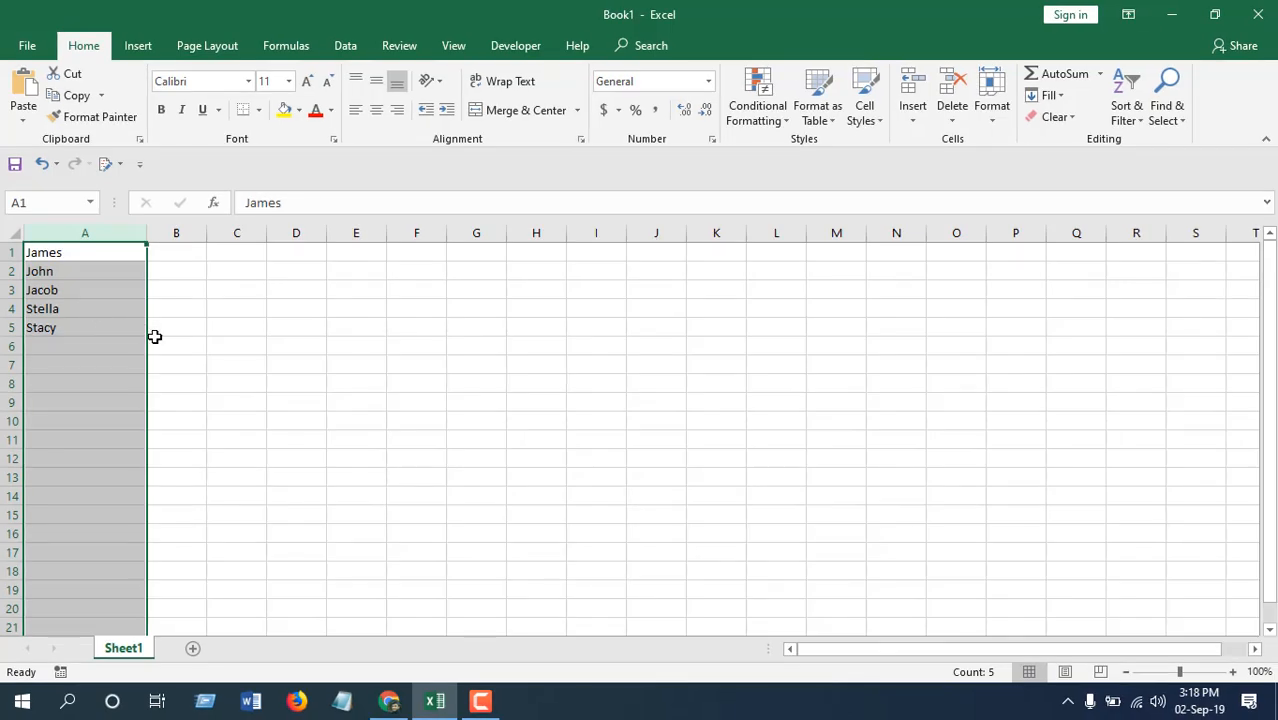